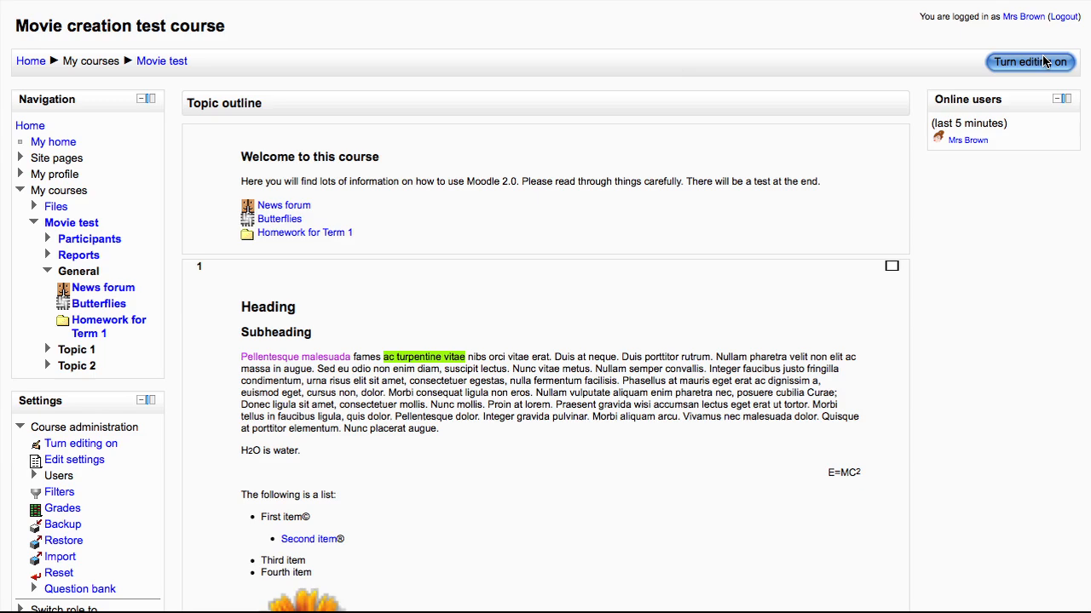
# - Turn on editing mode for the course
pyautogui.click(1030, 61)
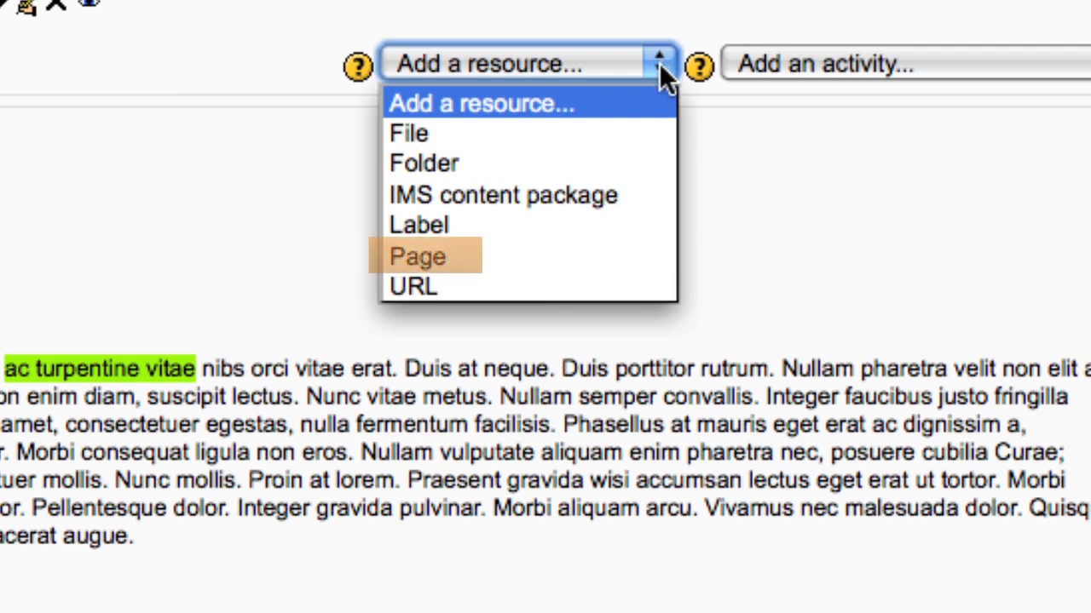
pyautogui.moveTo(528, 269)
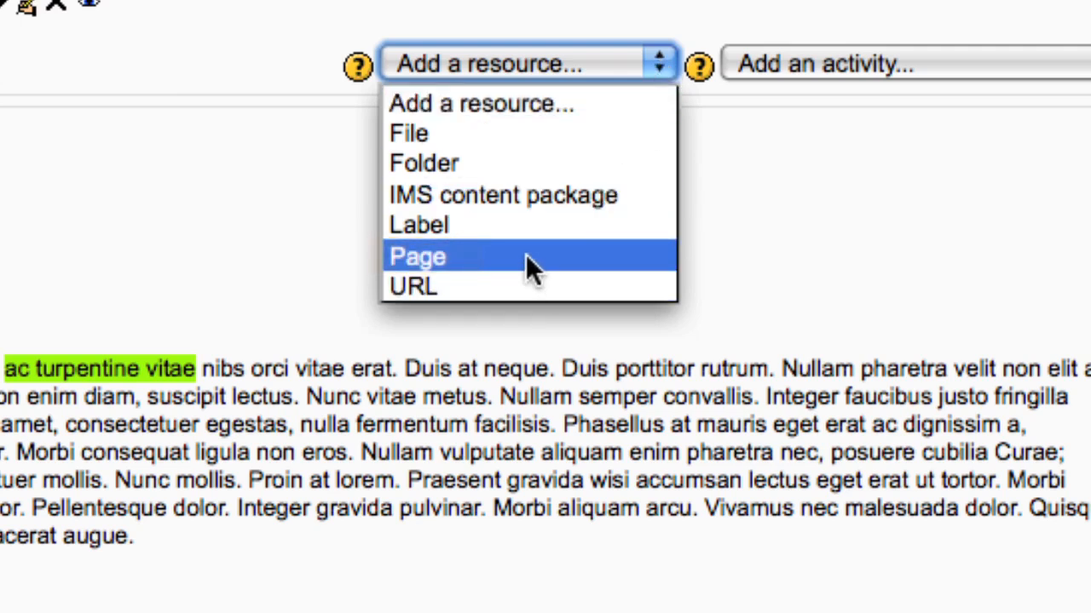
# - Add a Page resource named 'Further information on butterflies'
pyautogui.click(417, 255)
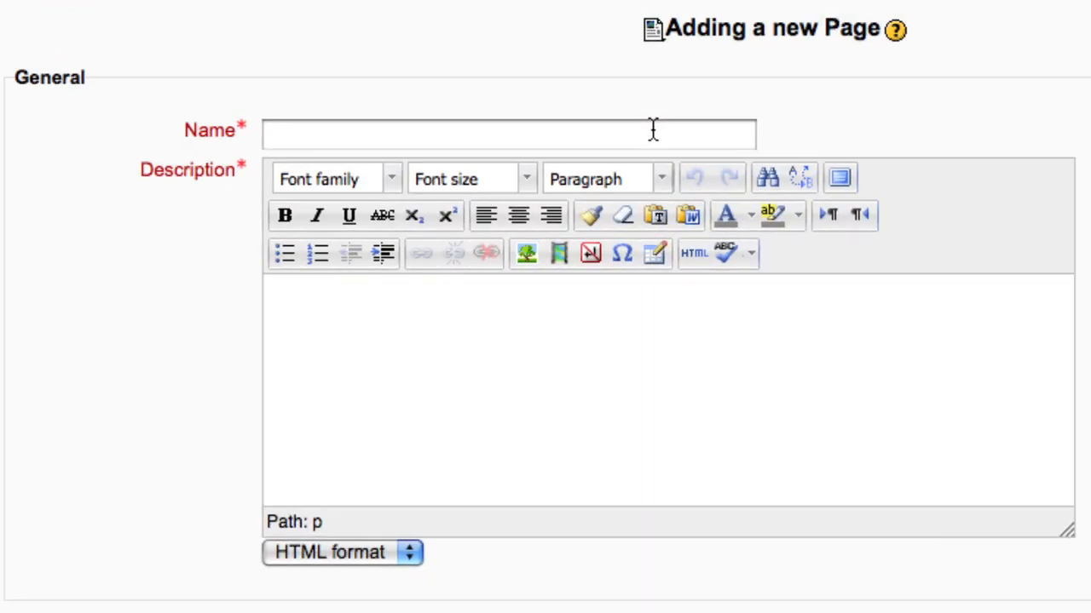
pyautogui.click(508, 134)
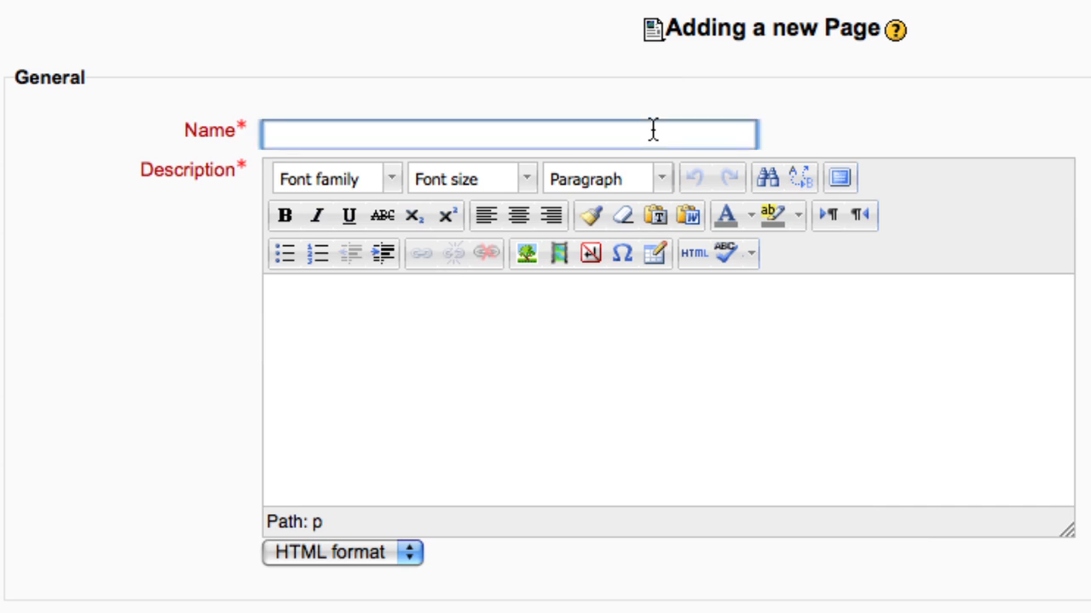
pyautogui.write('Further information on butterflies')
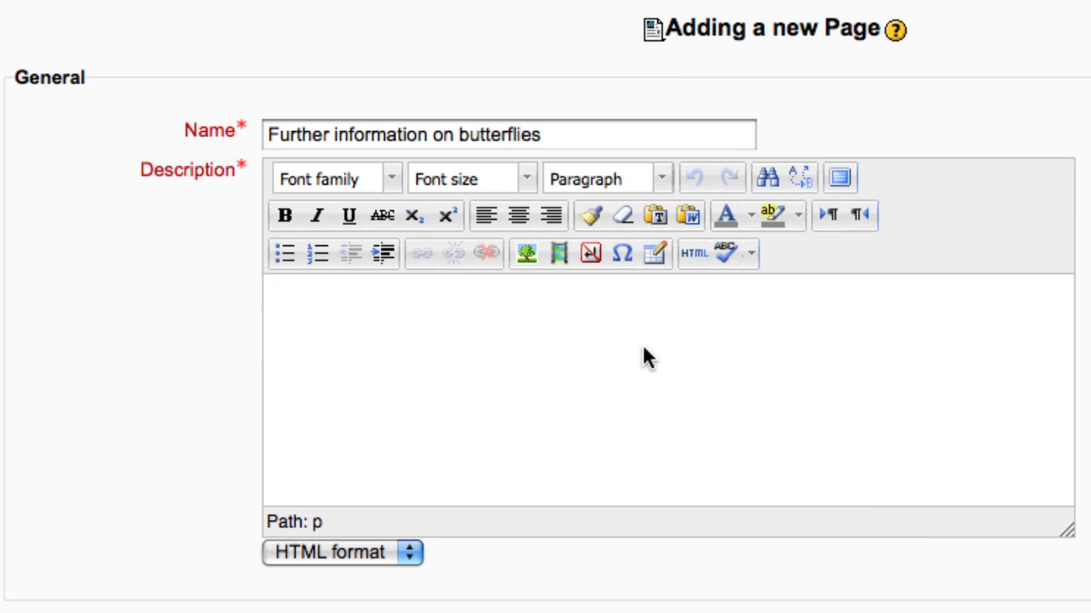
pyautogui.scroll(-3)
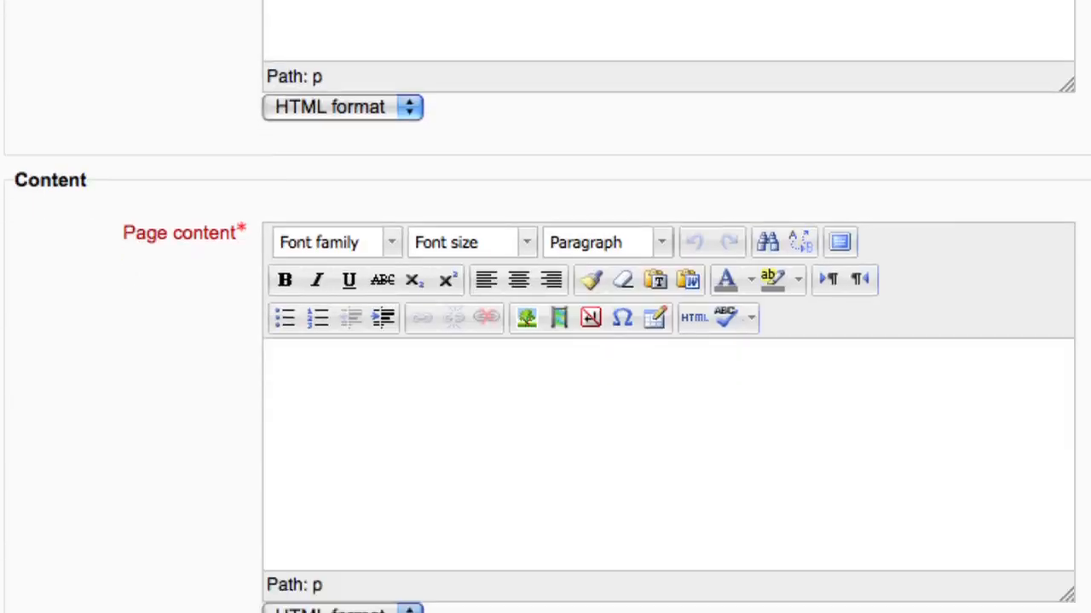
# - Style the 'Heading' and 'Subheading' lines of the page content as headings
pyautogui.scroll(-3)
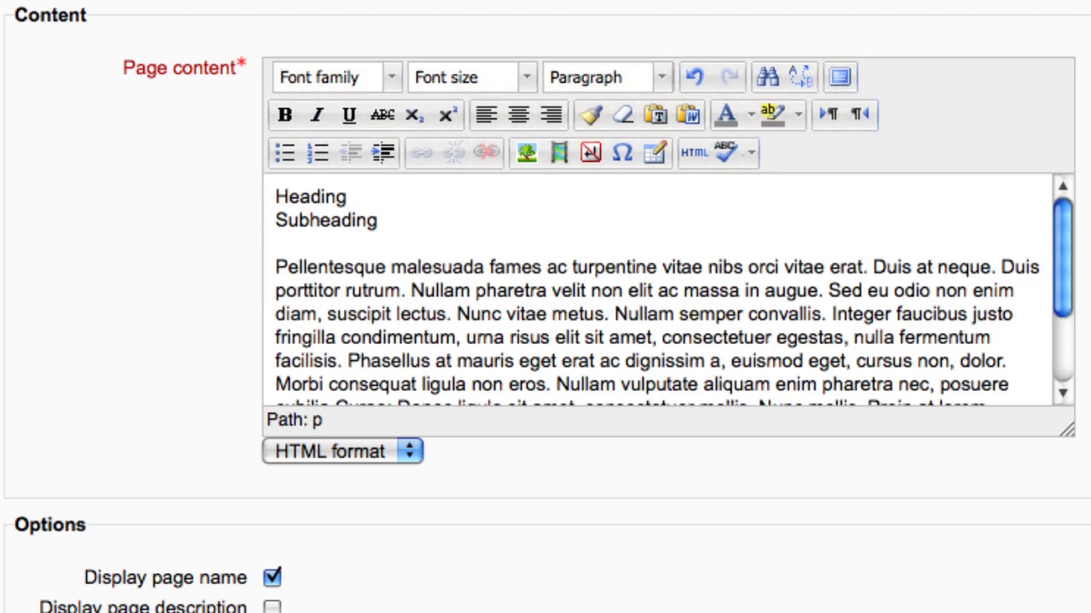
pyautogui.moveTo(714, 247)
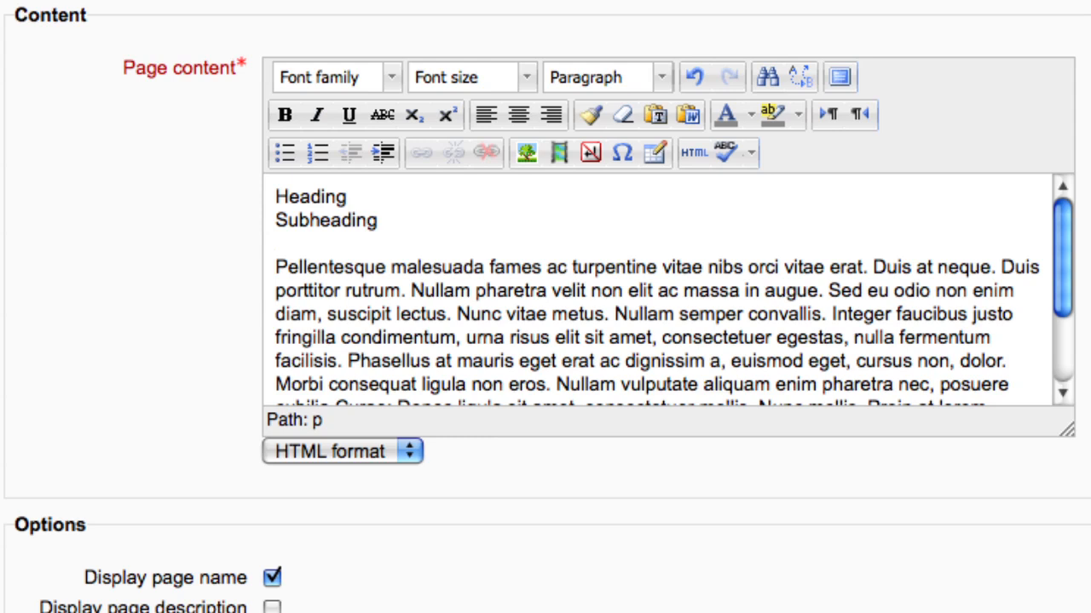
pyautogui.click(838, 77)
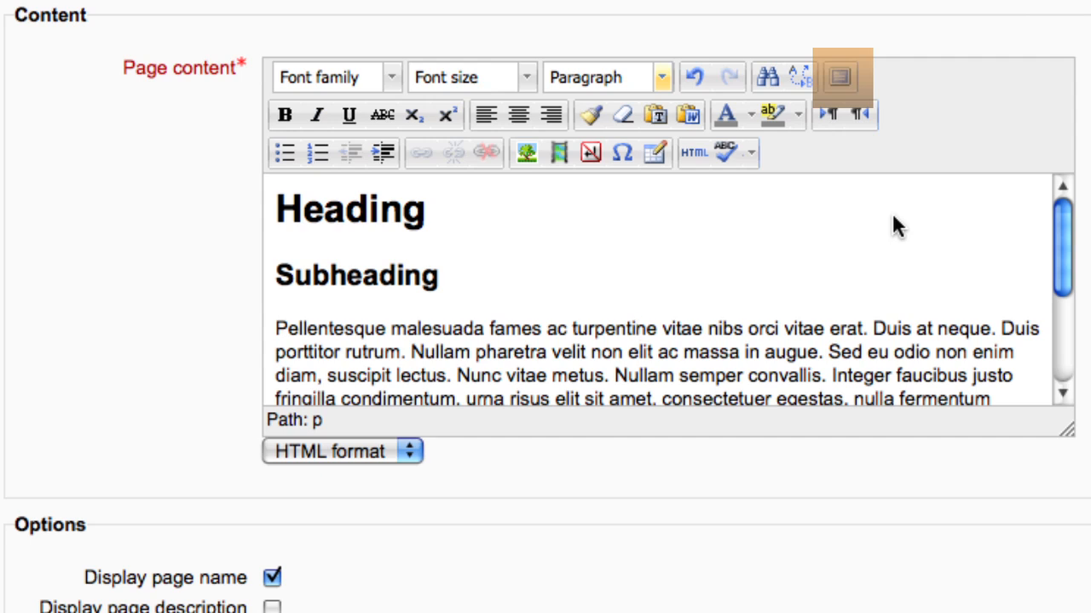
pyautogui.click(635, 329)
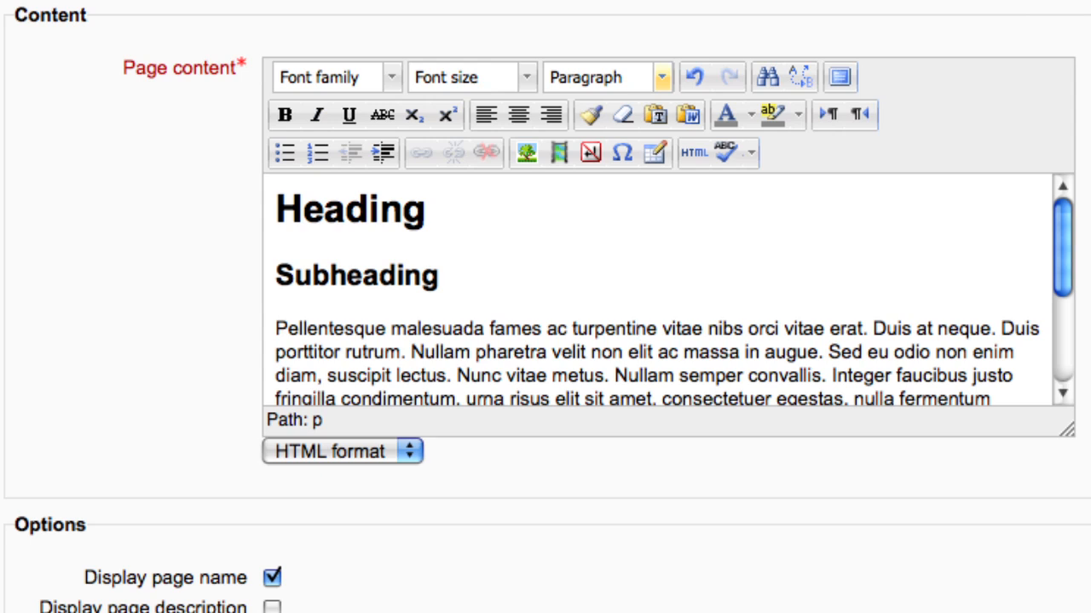
pyautogui.click(635, 328)
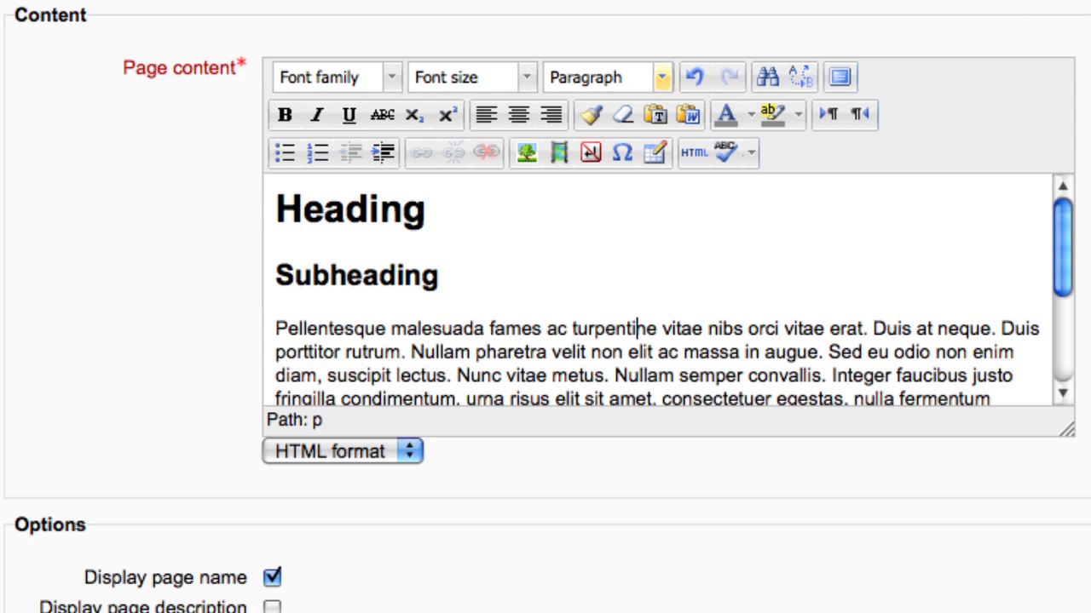
# - Save the page, return to the course, and open 'Further information on butterflies'
pyautogui.scroll(-3)
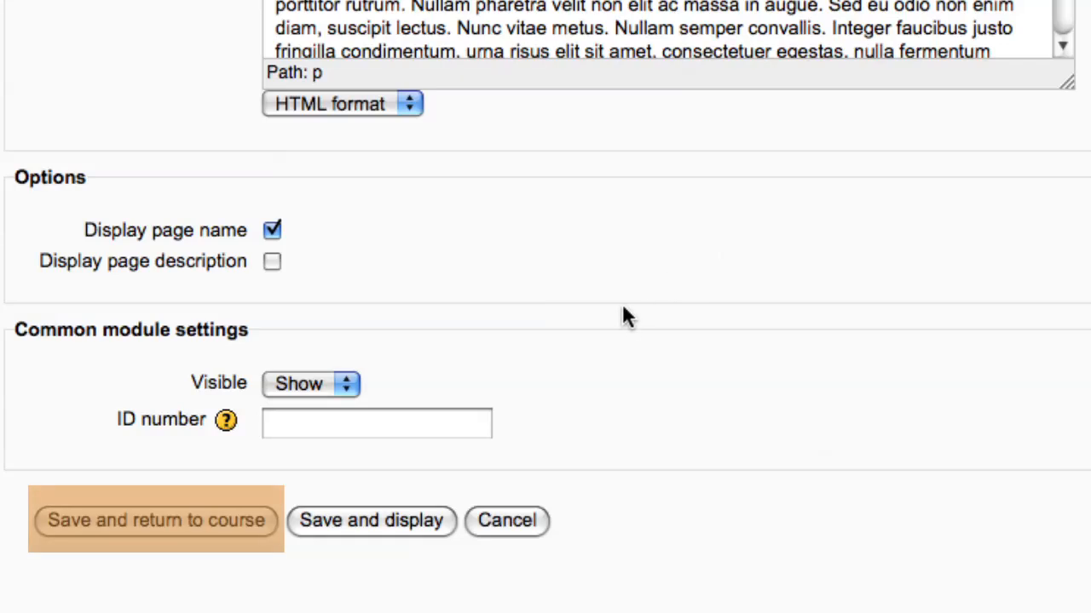
pyautogui.moveTo(605, 341)
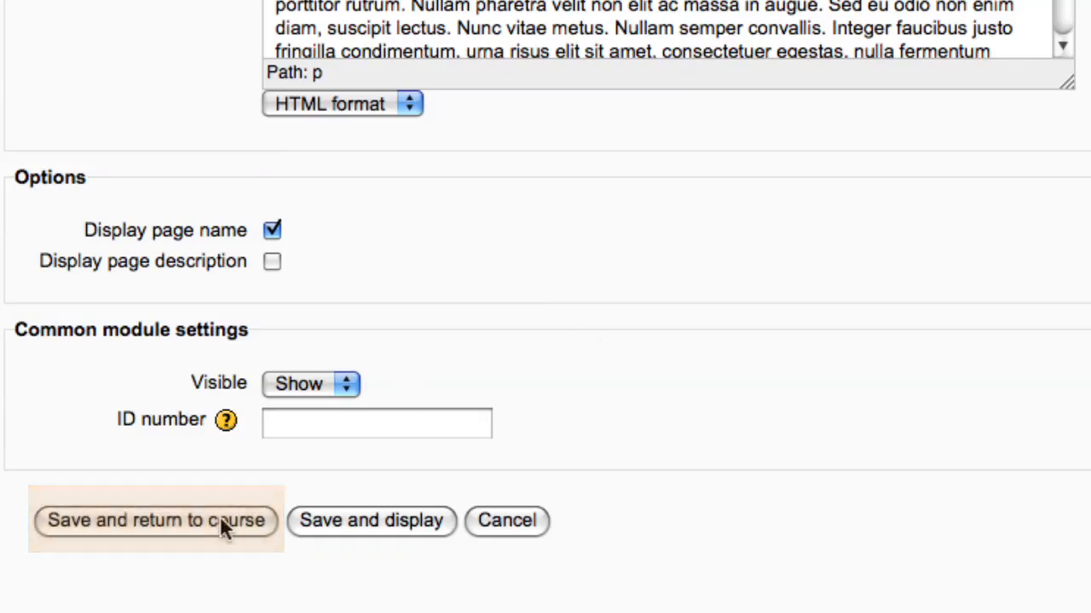
pyautogui.click(155, 520)
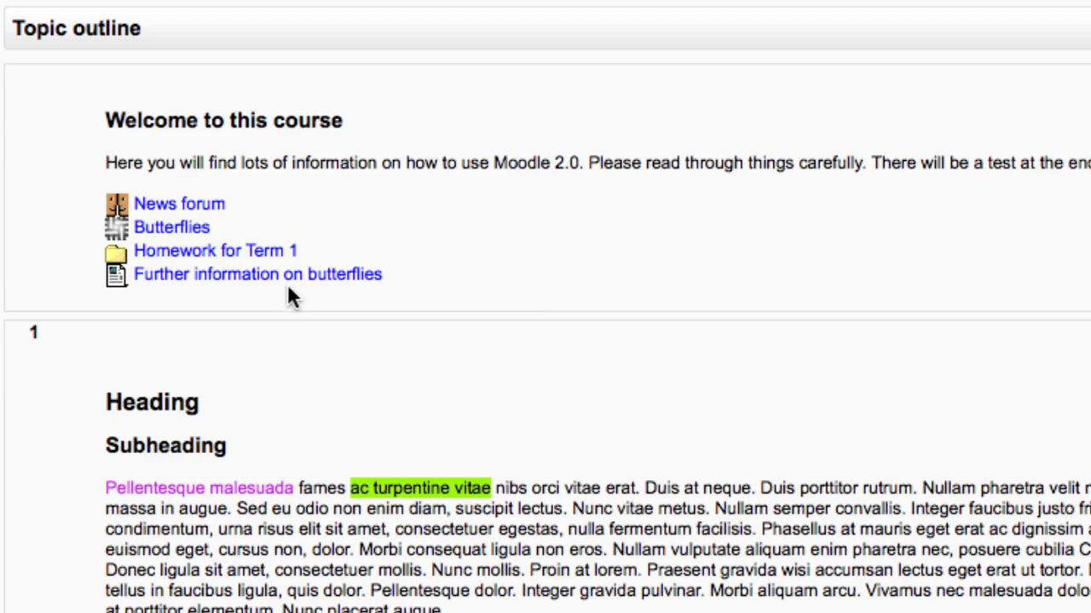
pyautogui.click(258, 274)
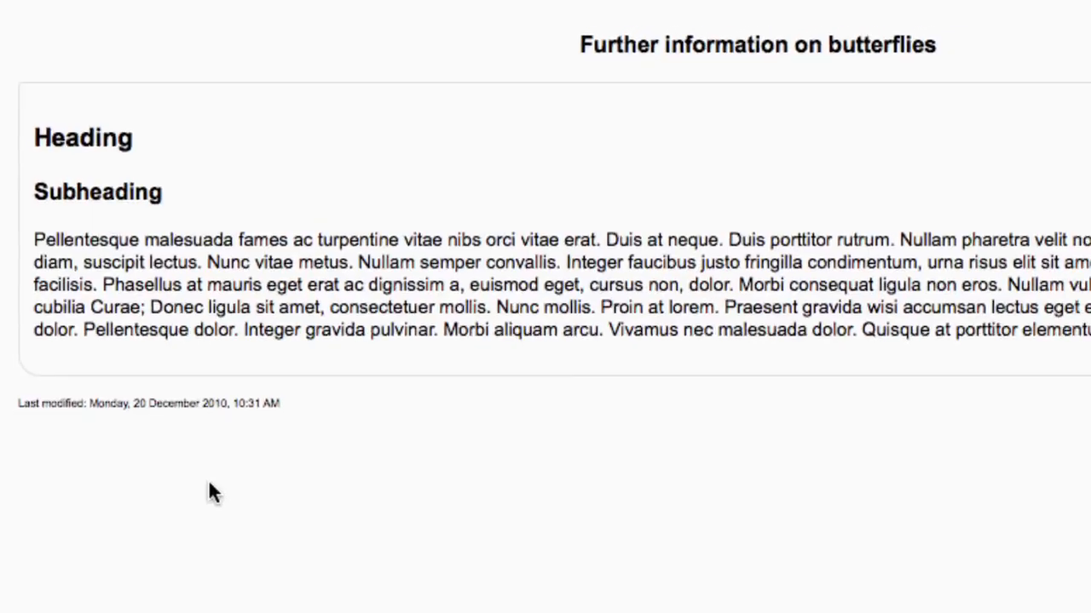